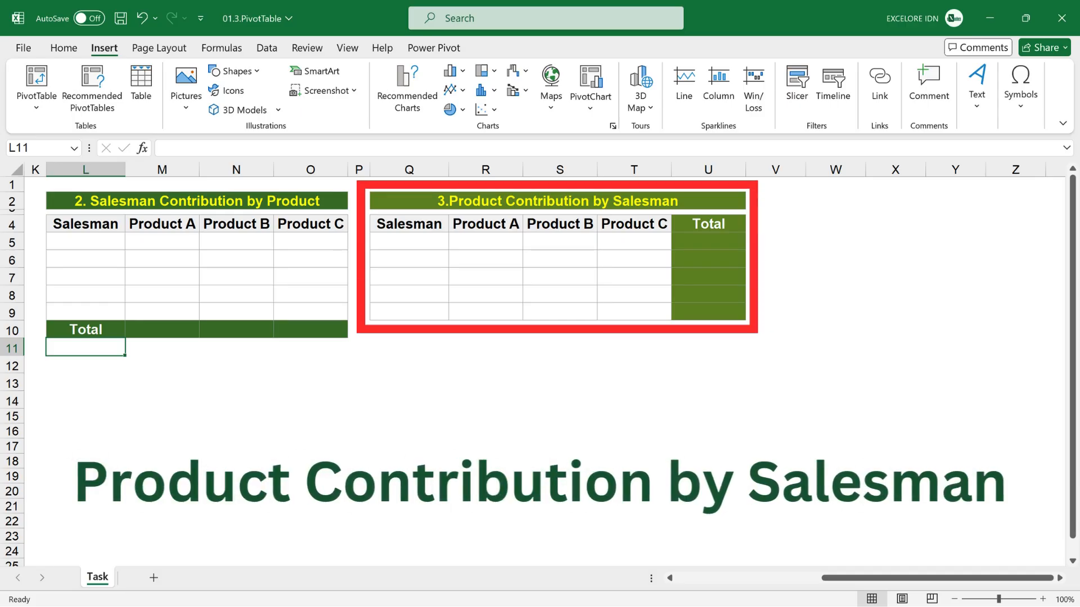
Show the PivotTable From Table/Range option for the Sales Summary 2023 data B4:D19.
click(36, 86)
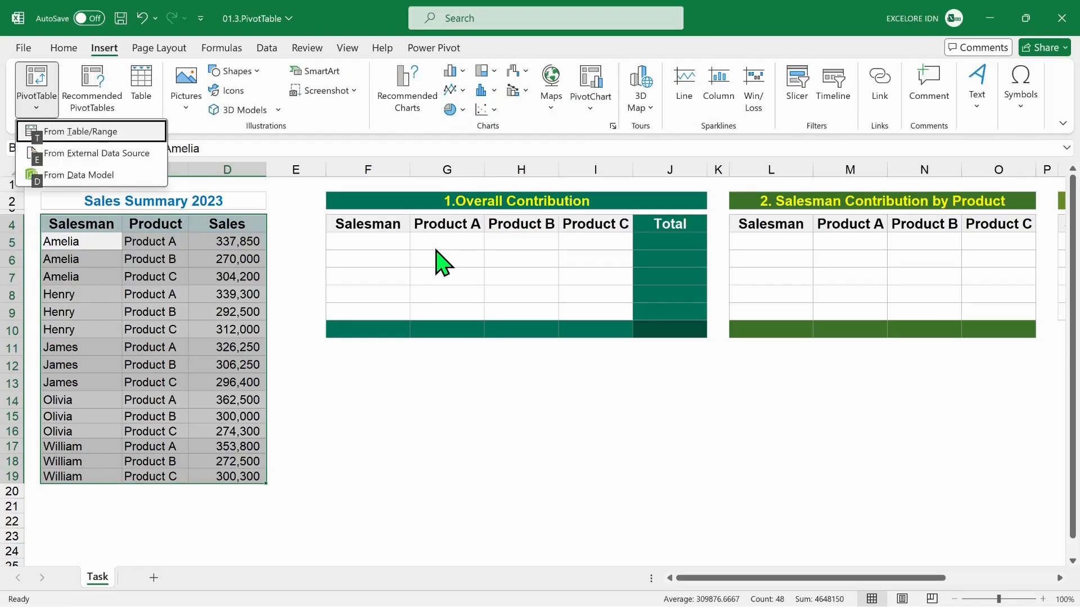
Build a Salesman-by-Product PivotTable as % of Column Total and paste it into the Task template.
click(89, 132)
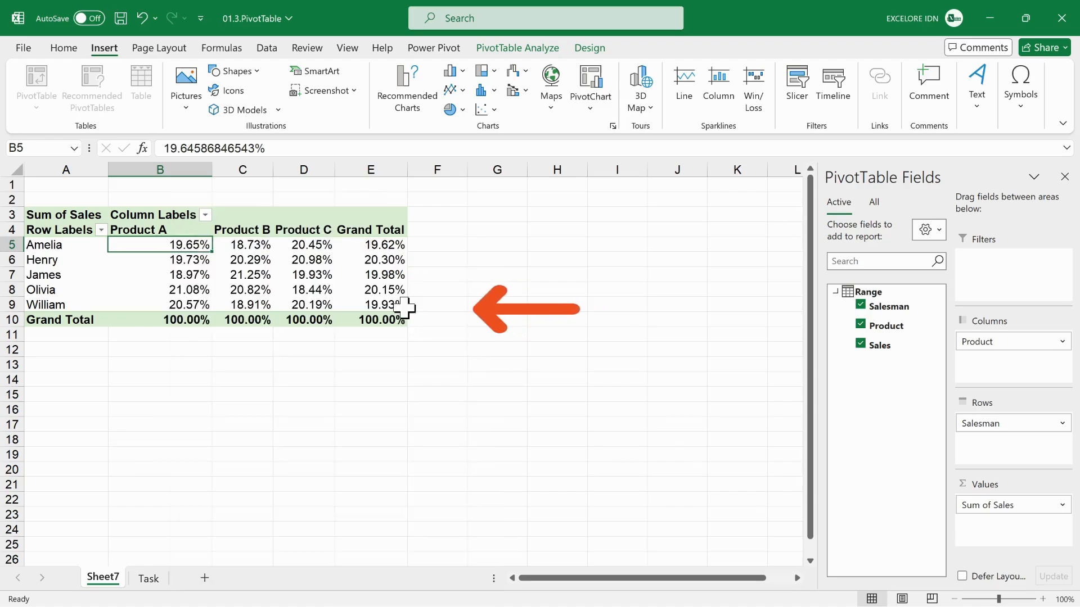
click(65, 245)
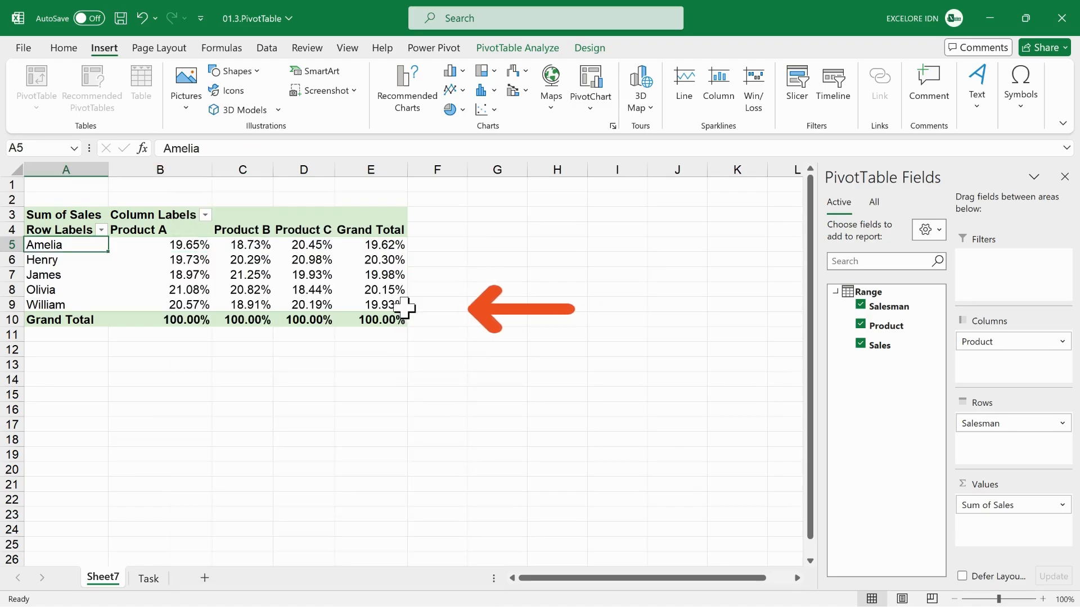
click(148, 578)
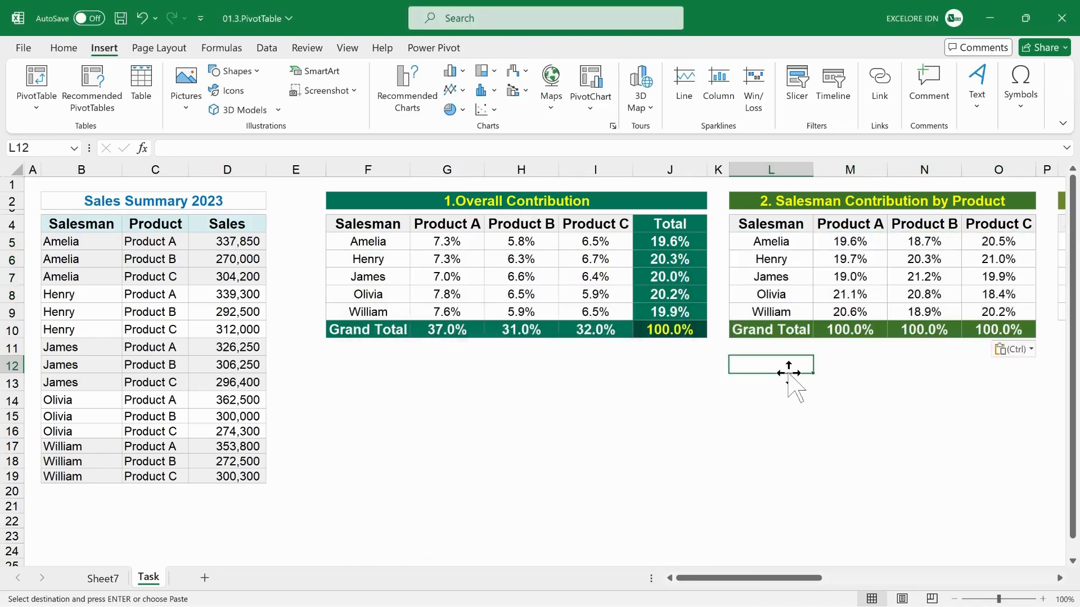
click(102, 578)
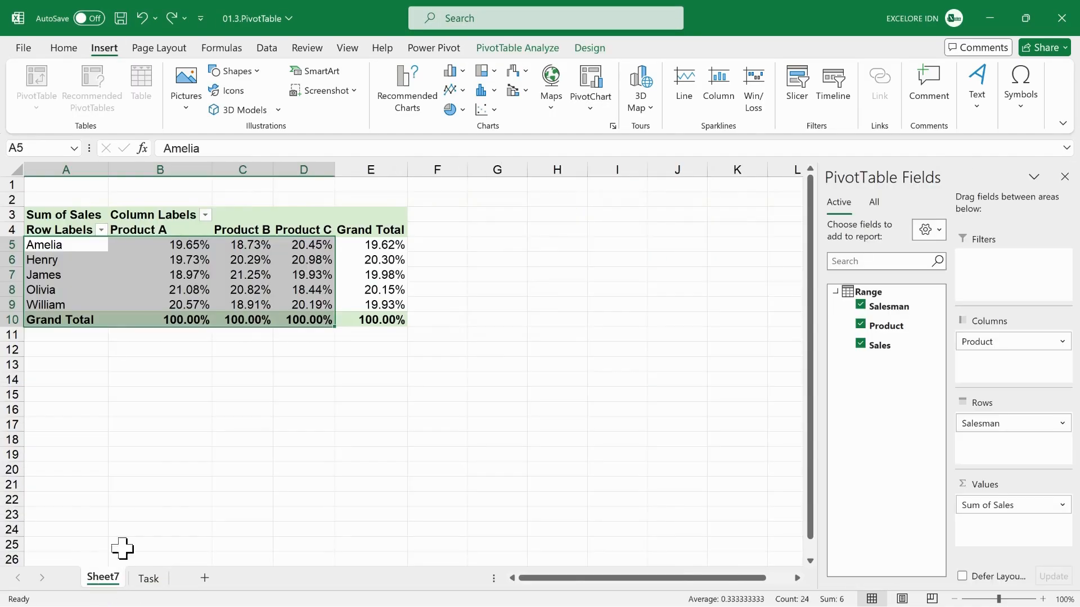
Switch the PivotTable to % of Row Total and paste it into Product Contribution by Salesman.
right_click(160, 244)
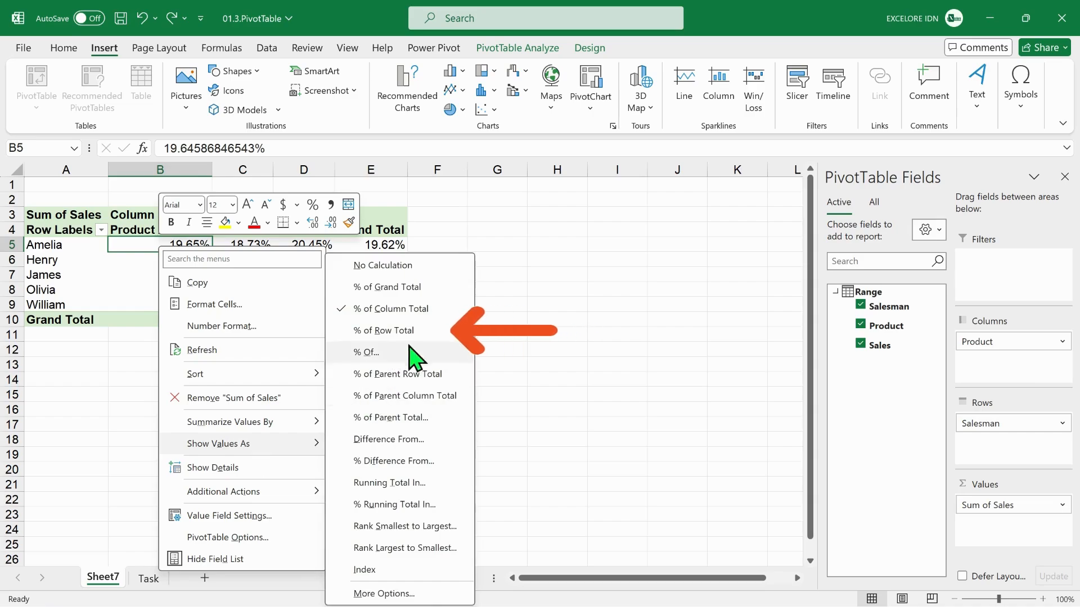
click(385, 331)
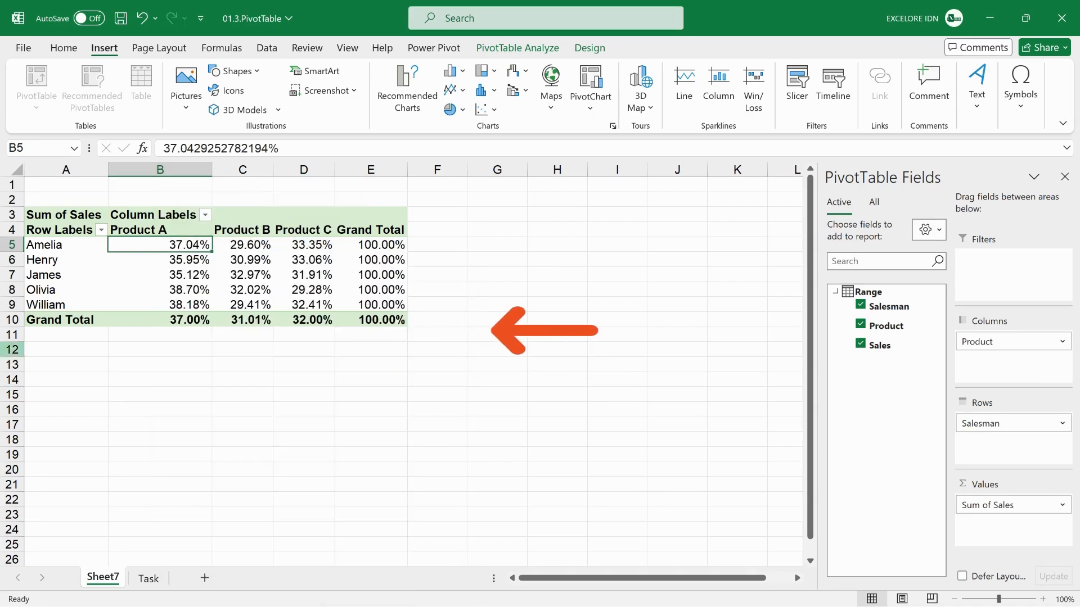
click(147, 577)
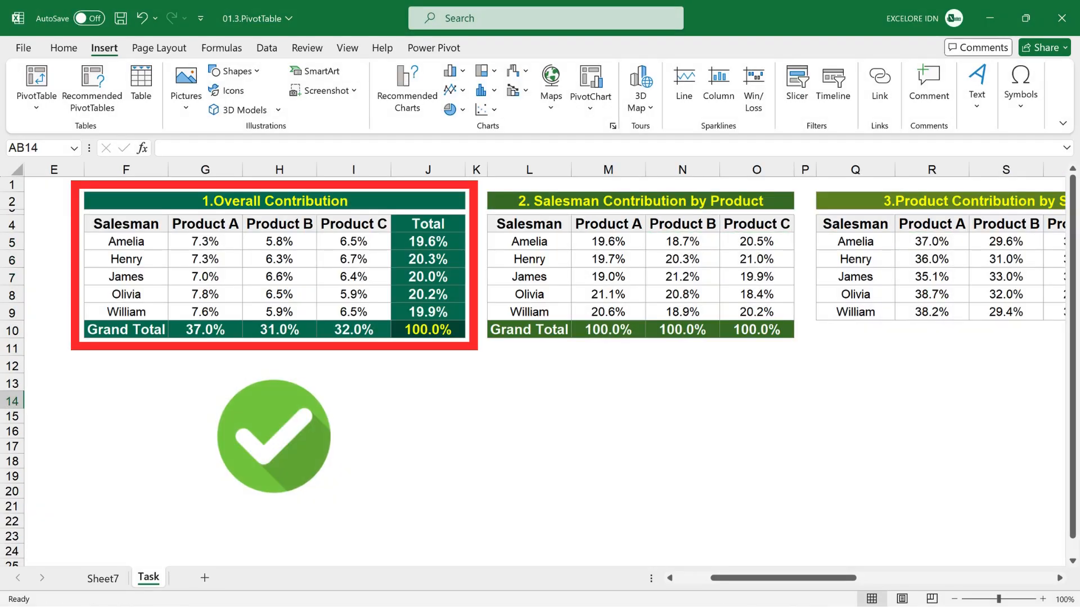
scroll(right, 3)
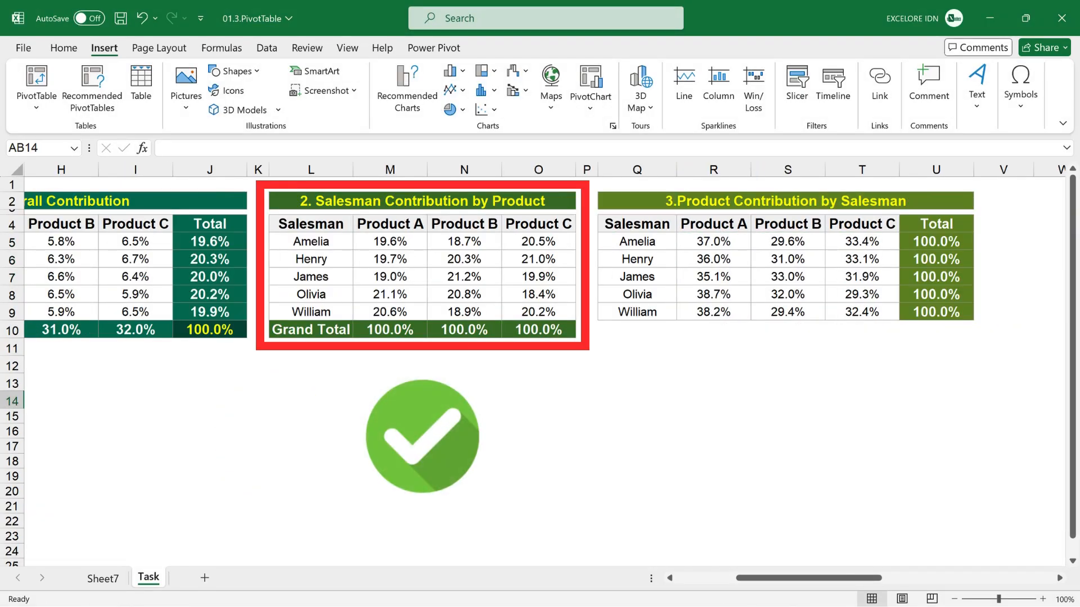